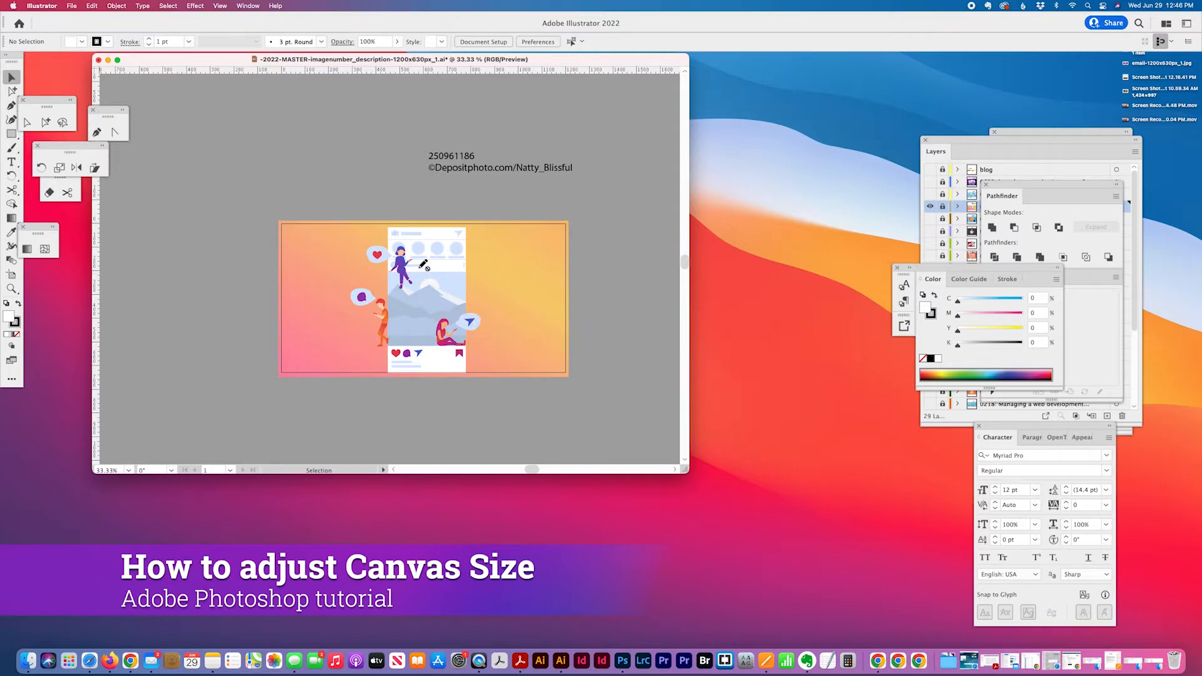
Step: Open Illustrator's File menu to reach Export > Save for Web (Legacy)
click(72, 6)
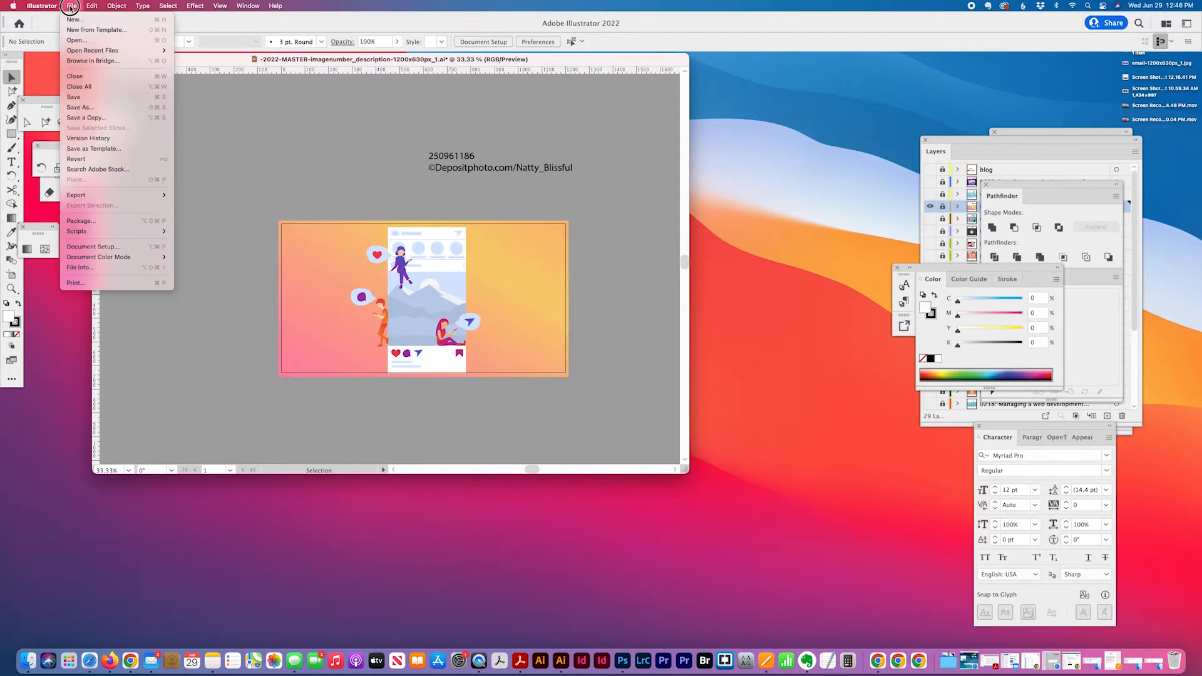
mouse_move(76, 195)
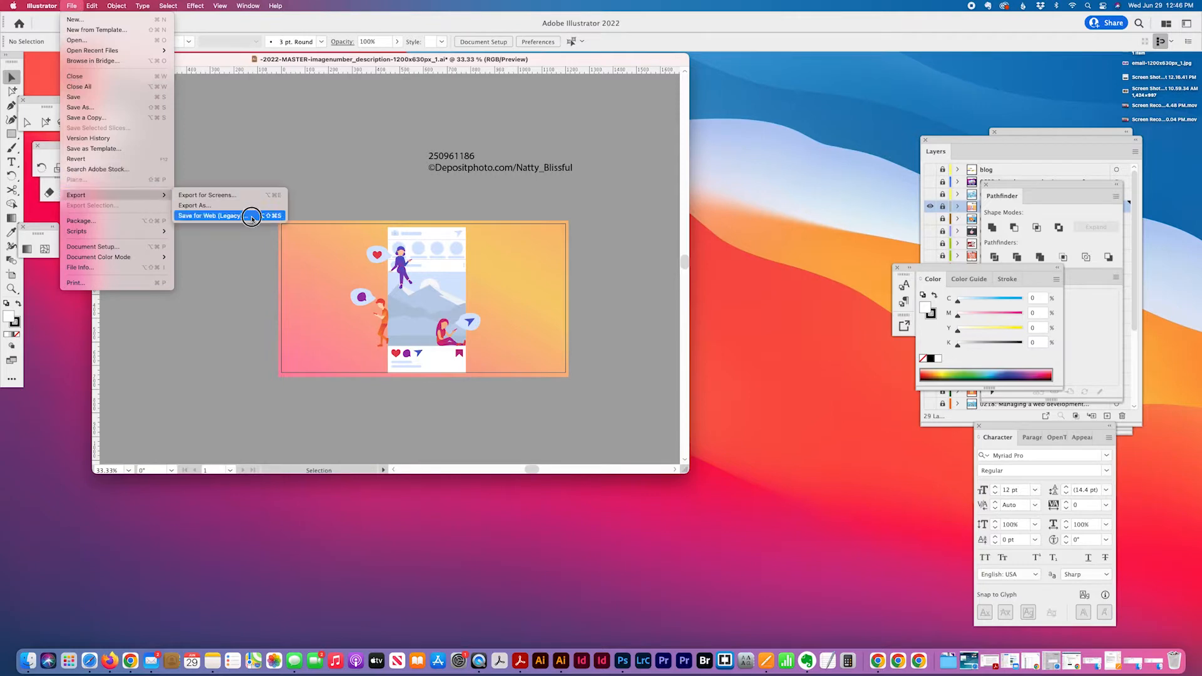
Step: Resize the legacy web export to 857 × 450 px and apply the JPEG High preset
click(208, 216)
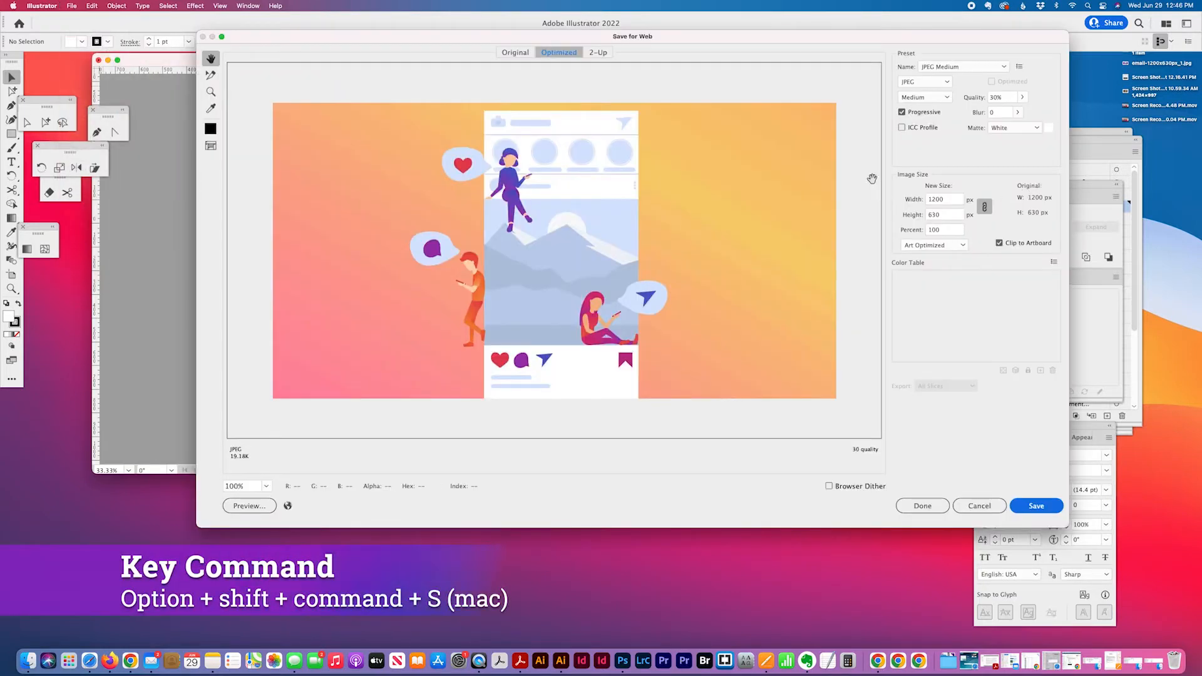
mouse_move(945, 215)
text(450)
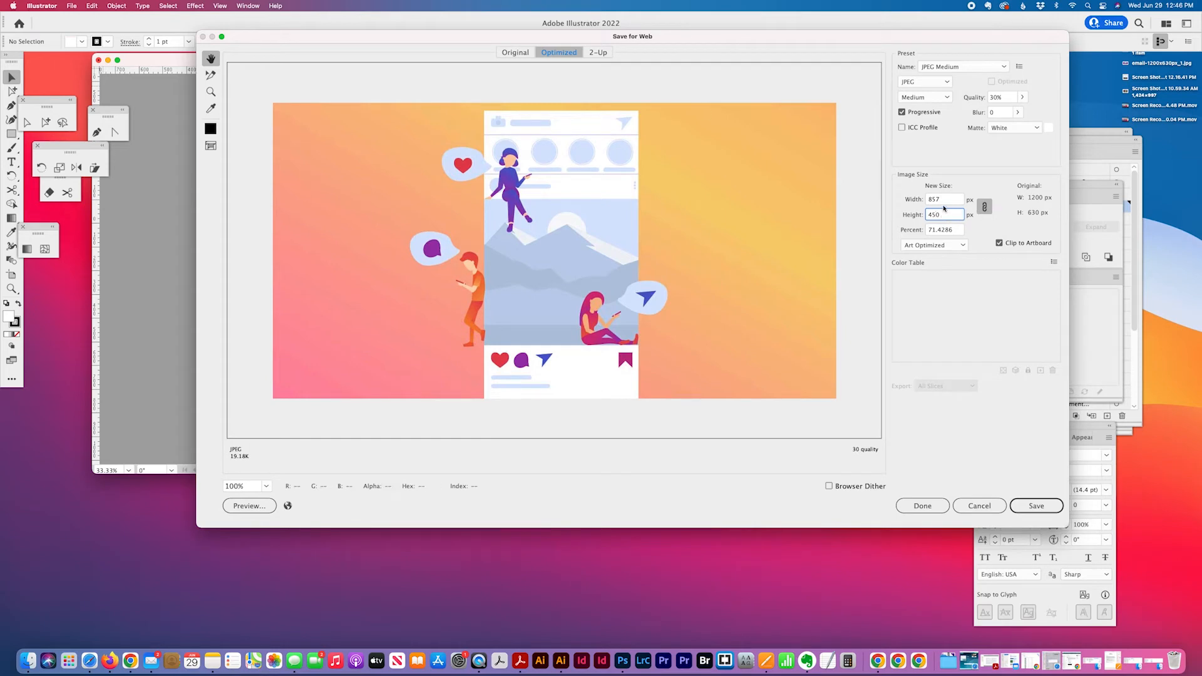
mouse_move(474, 314)
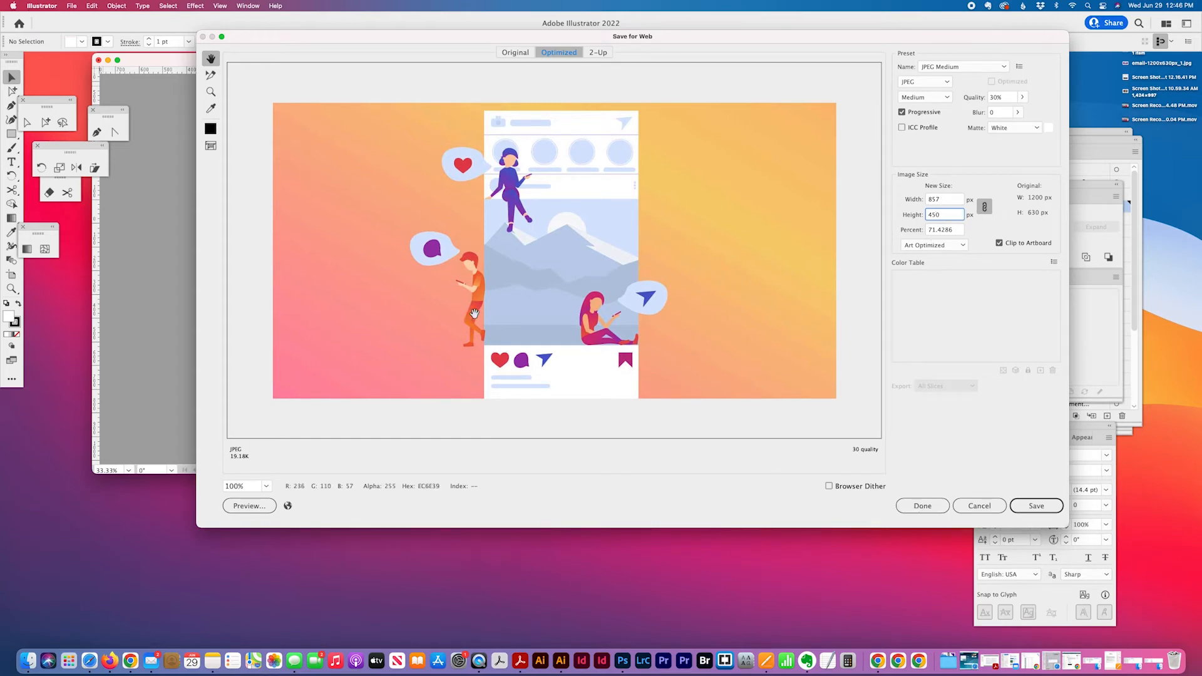
click(1036, 505)
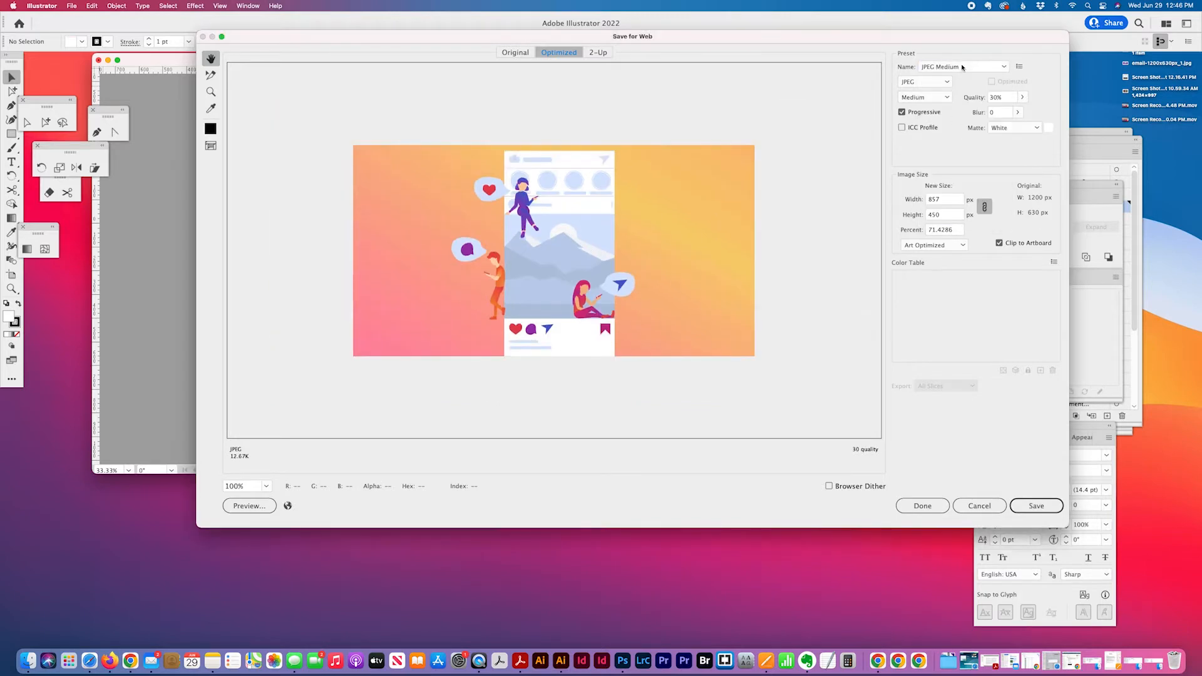
click(964, 66)
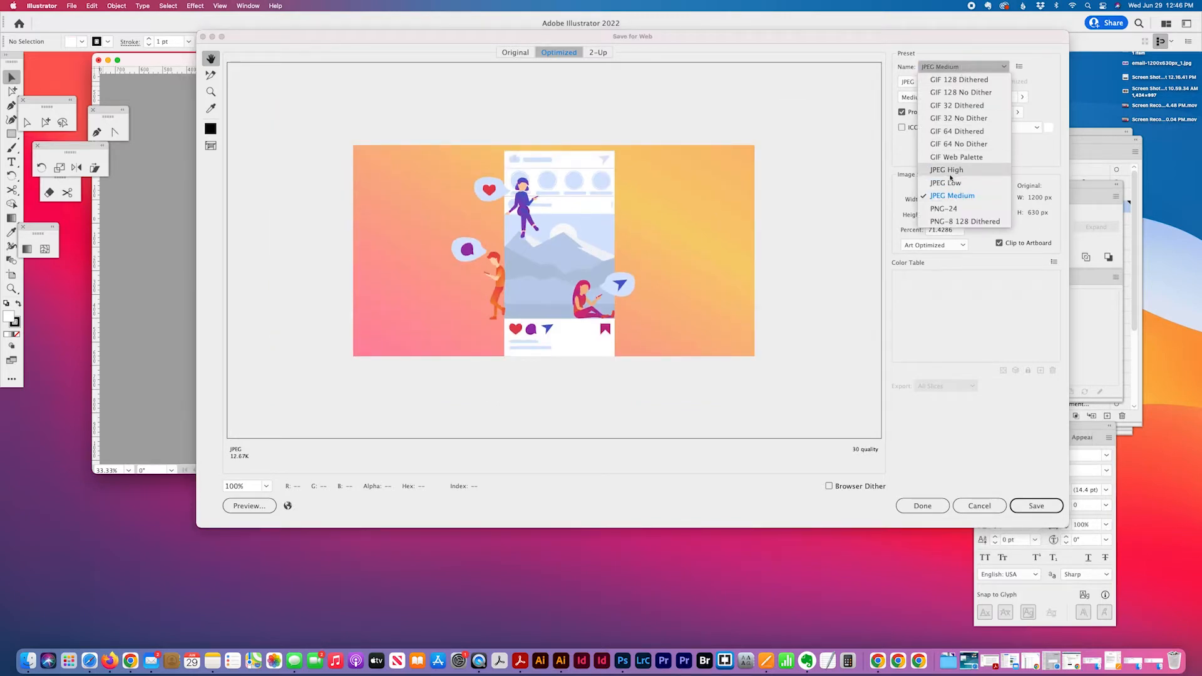
click(947, 170)
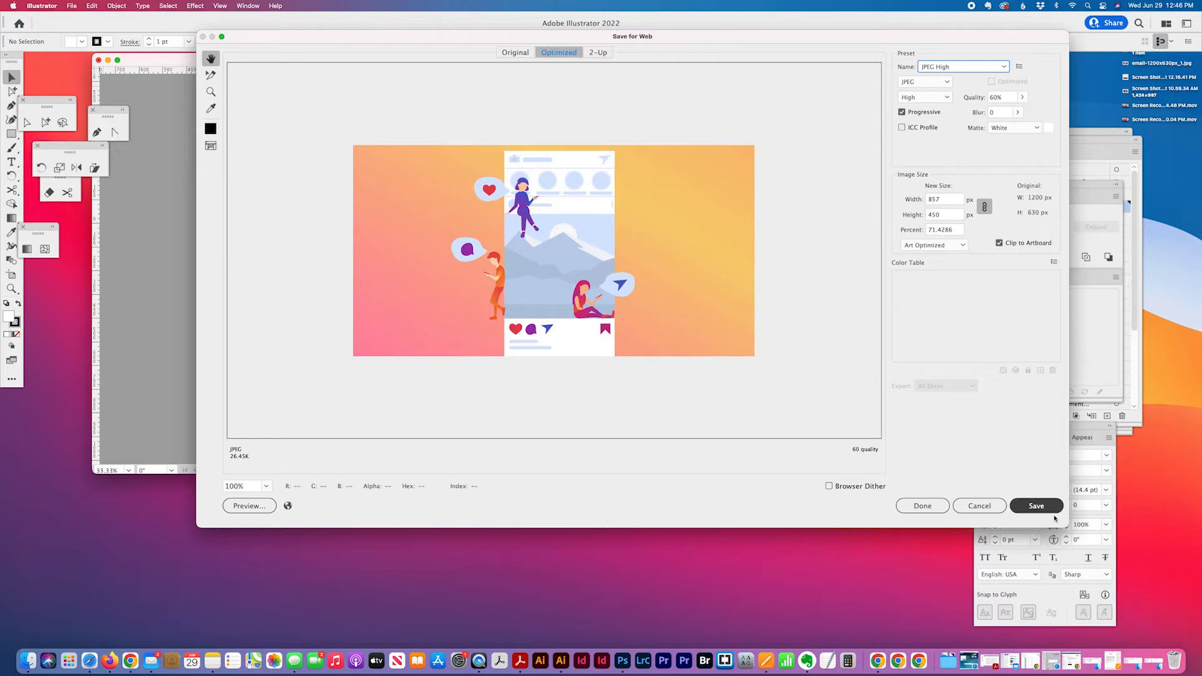
Step: Save the optimized JPEG to the Desktop as email-sm-1200x630px_1
click(1036, 505)
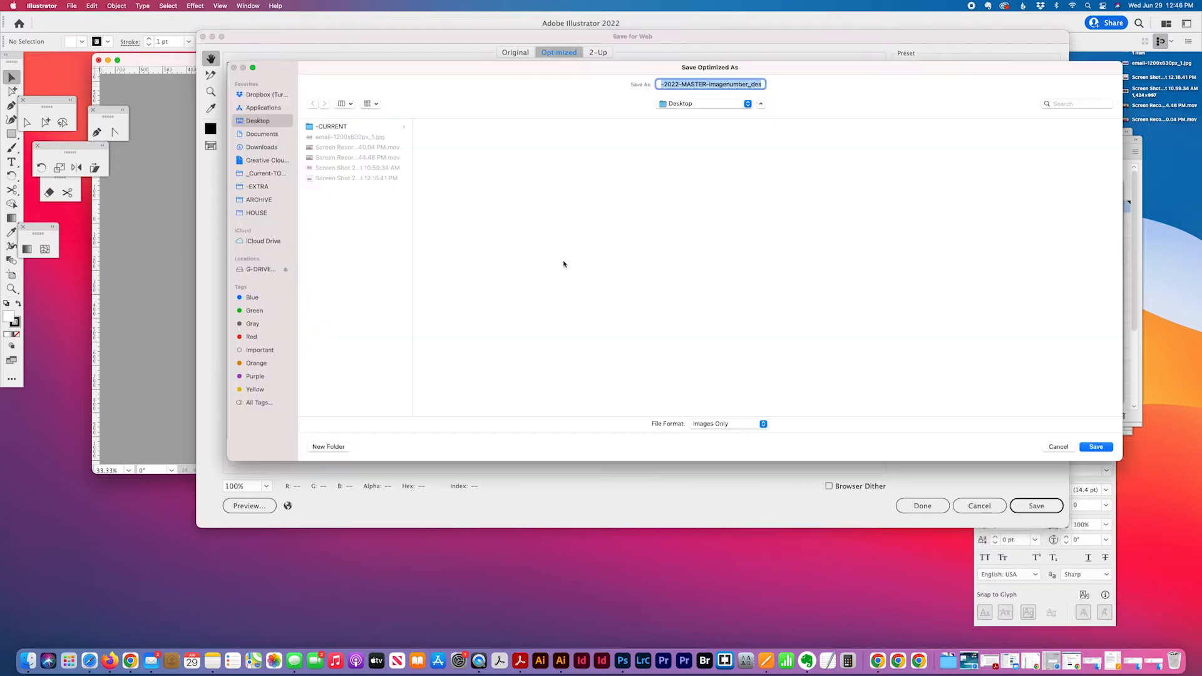
text(email-1200x630px_1)
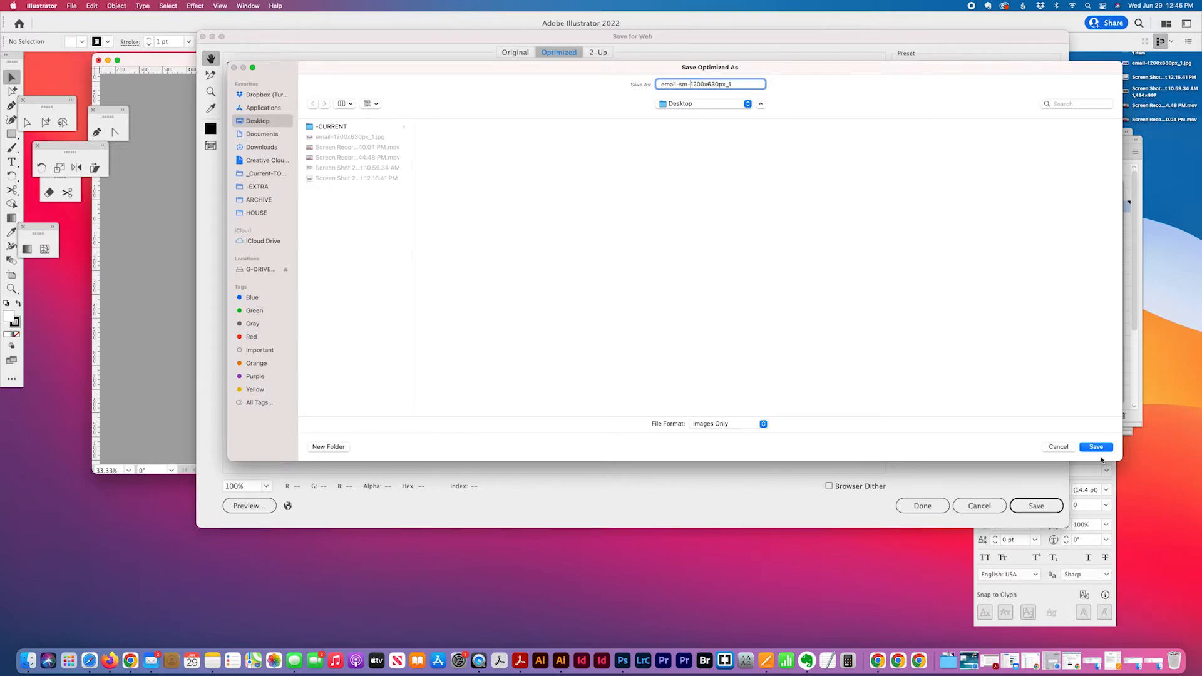
click(1096, 448)
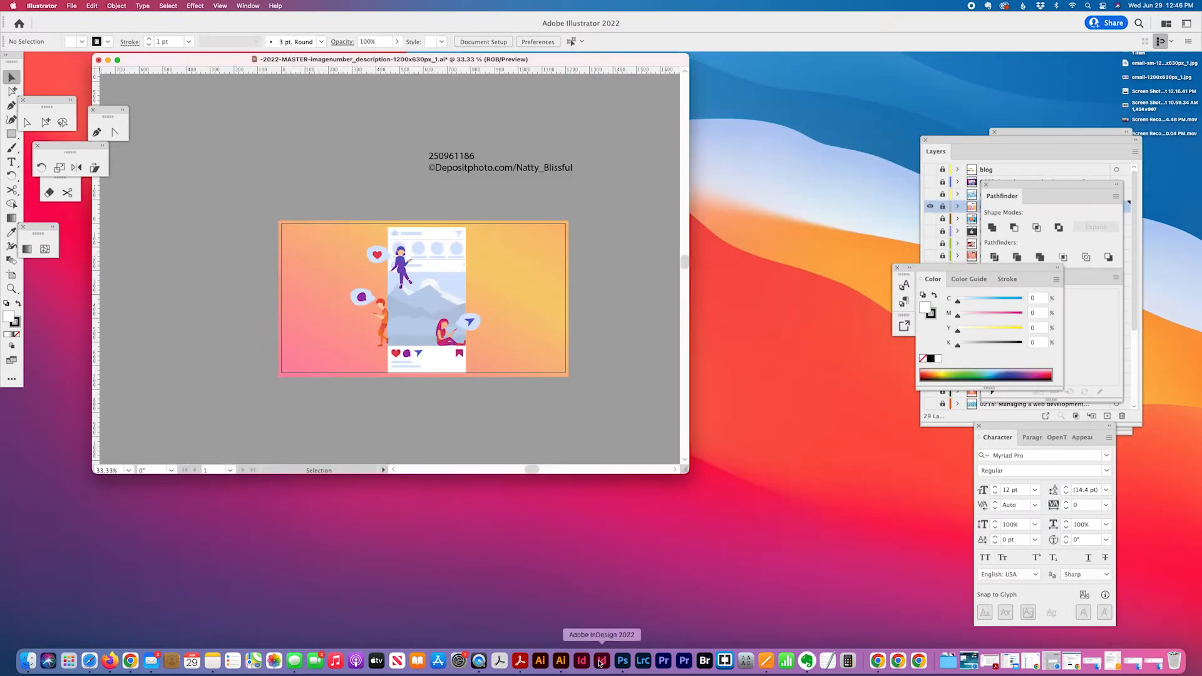
Step: Open email-sm-1200x630px_1.jpg in Photoshop and reposition its document window
click(622, 660)
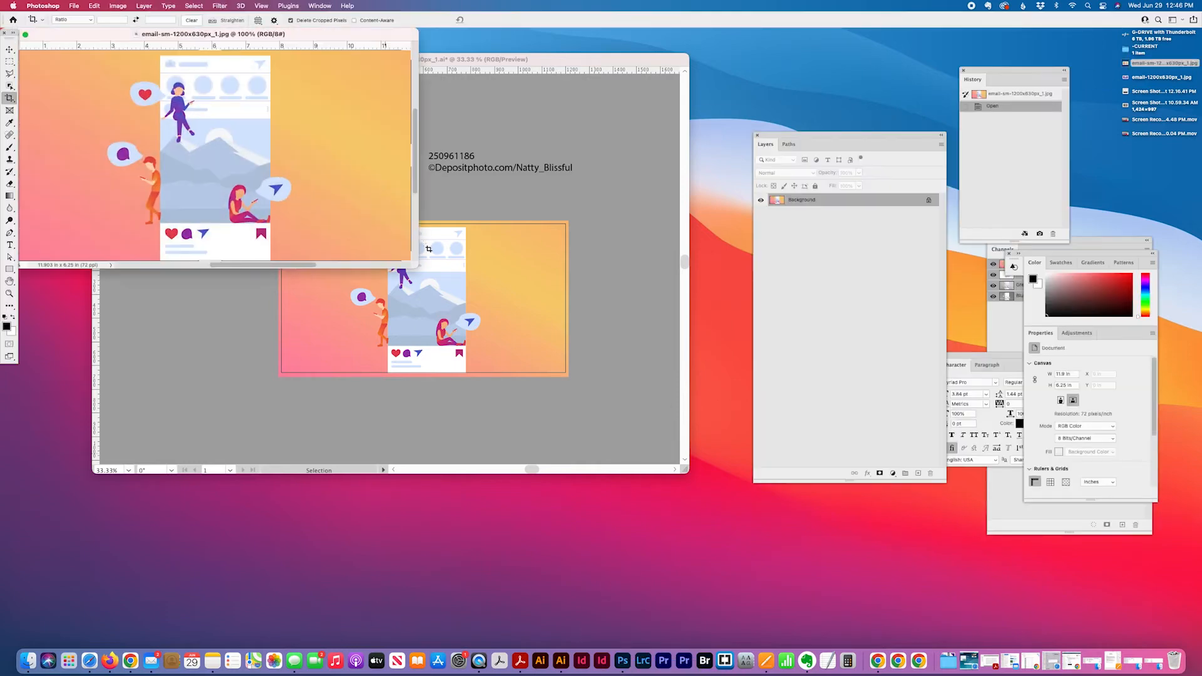
drag(217, 34, 419, 61)
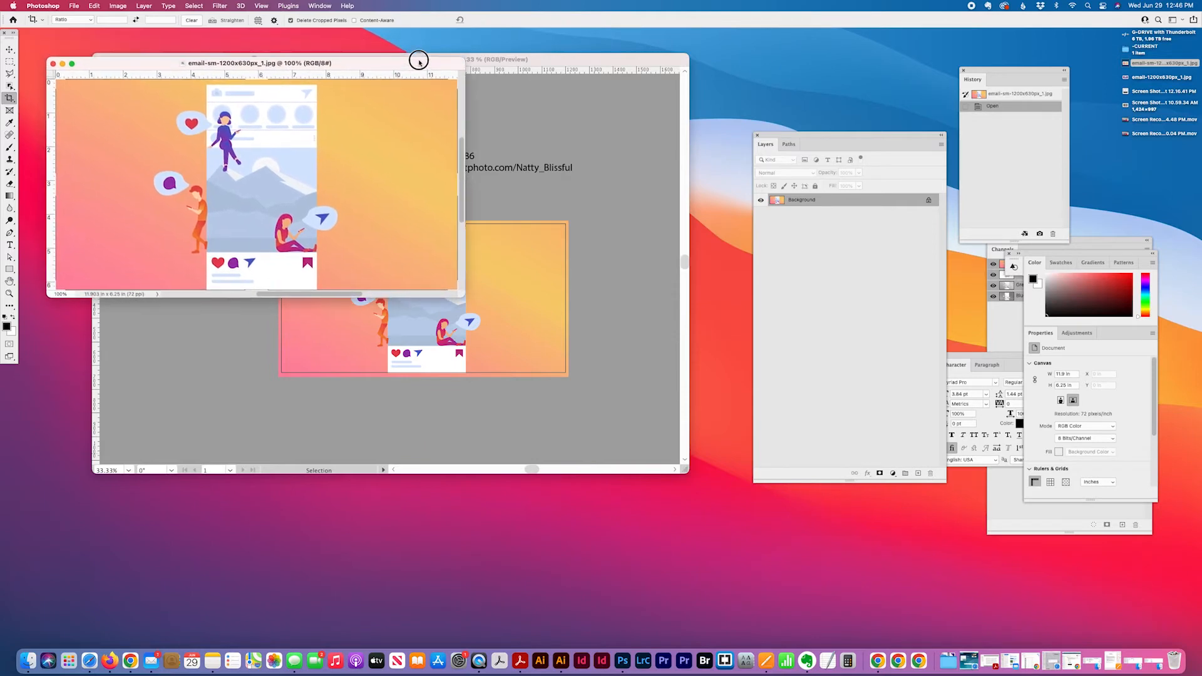
click(117, 6)
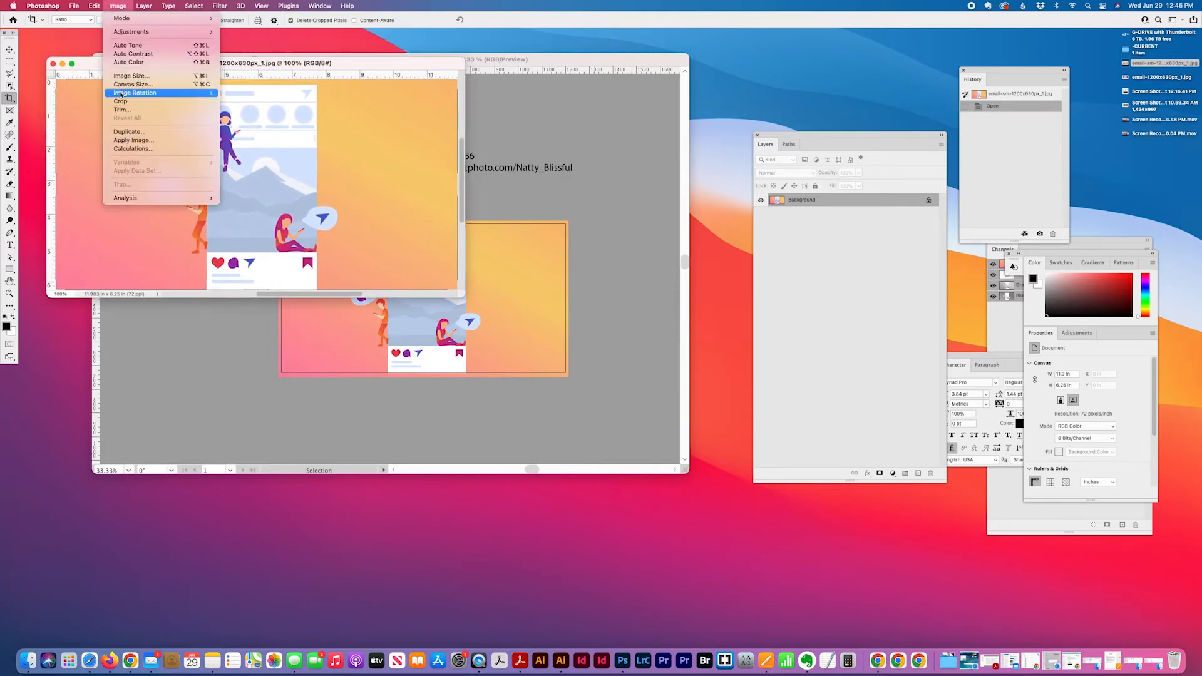
mouse_move(121, 102)
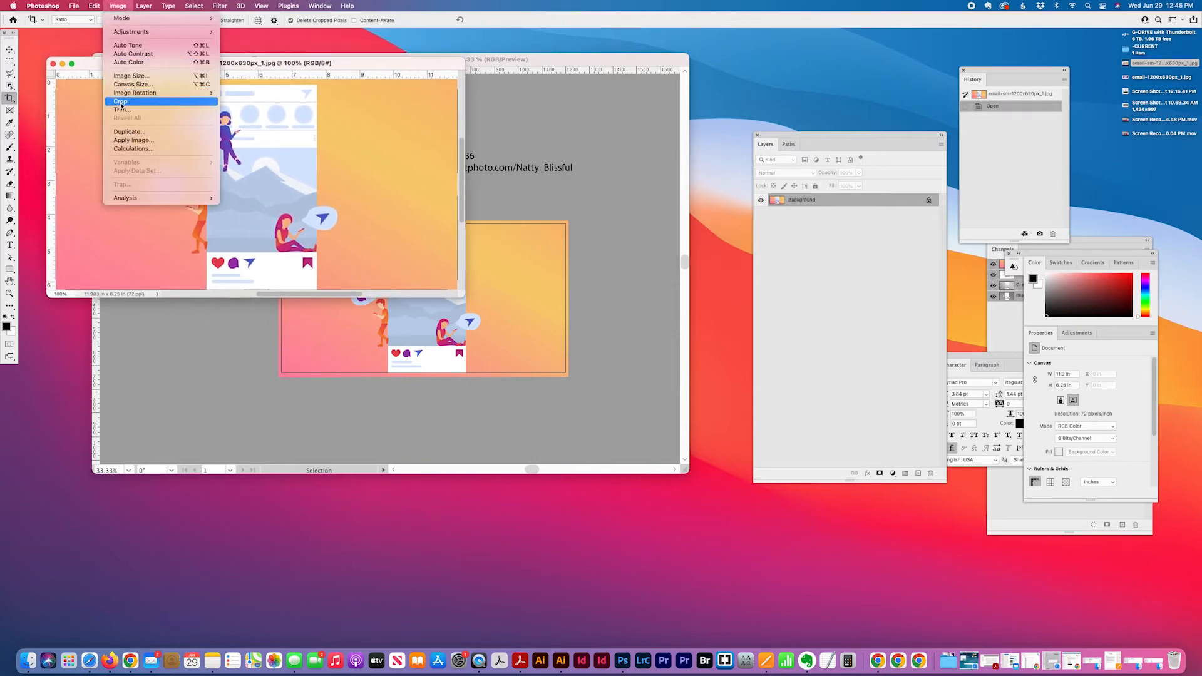
mouse_move(132, 84)
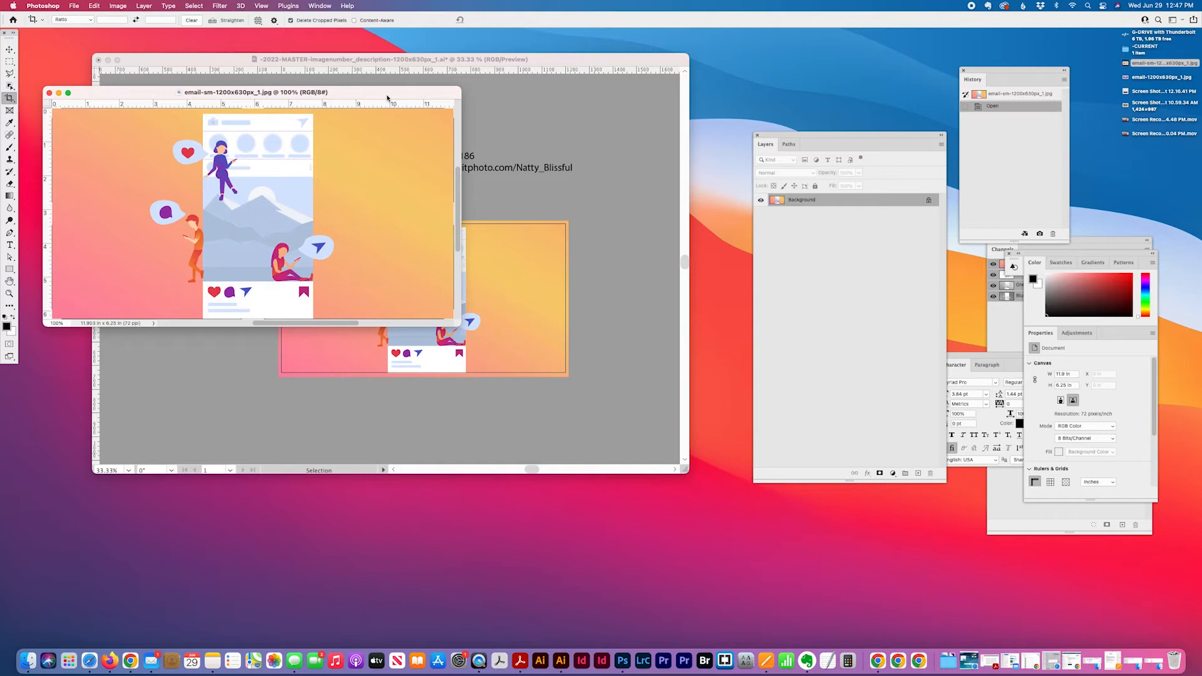
Step: Set the canvas width to 800 pixels, keeping 450 px height, and accept the clipping
click(117, 6)
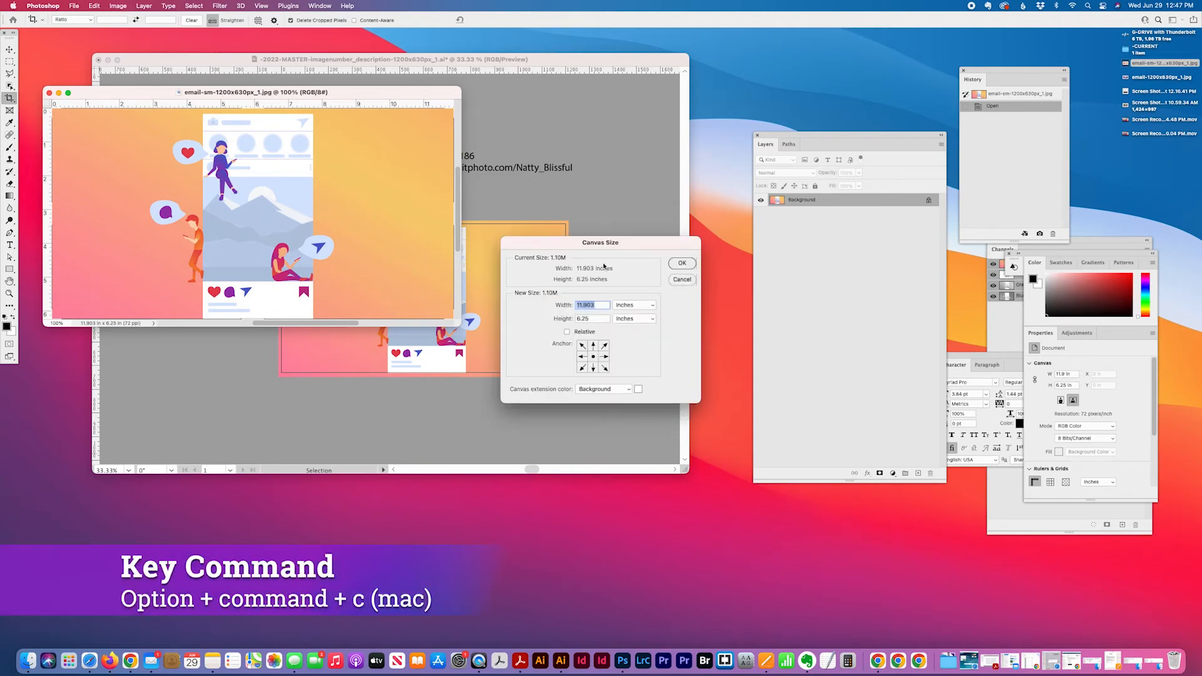
click(634, 305)
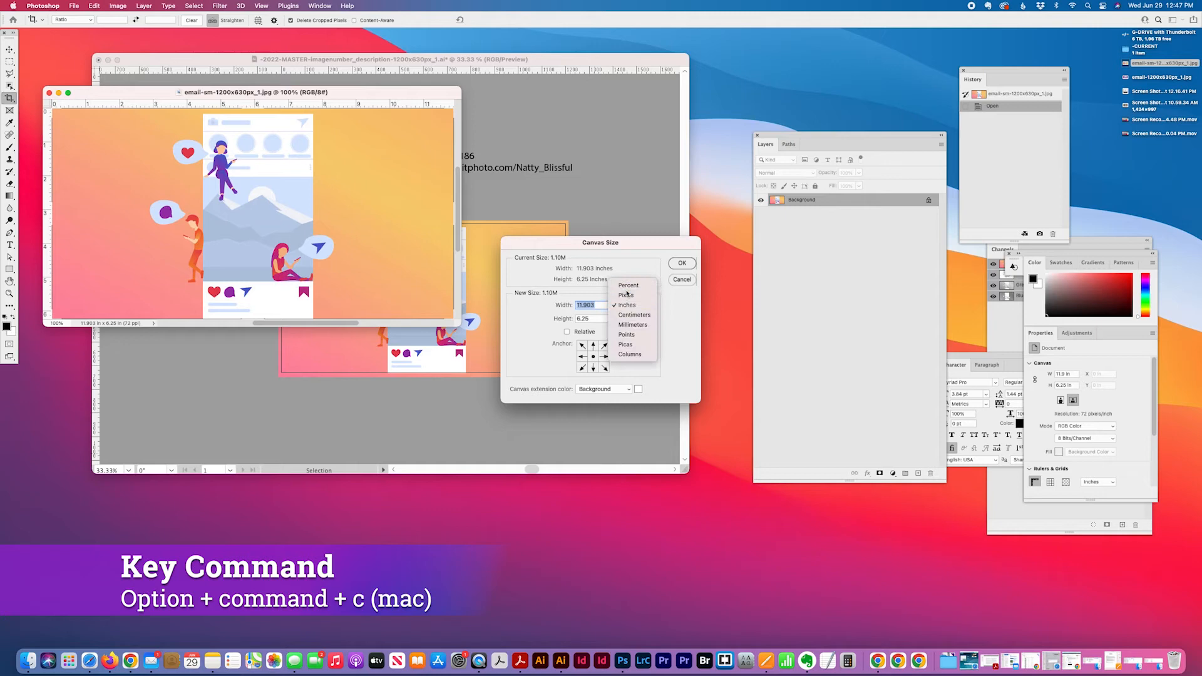
click(626, 295)
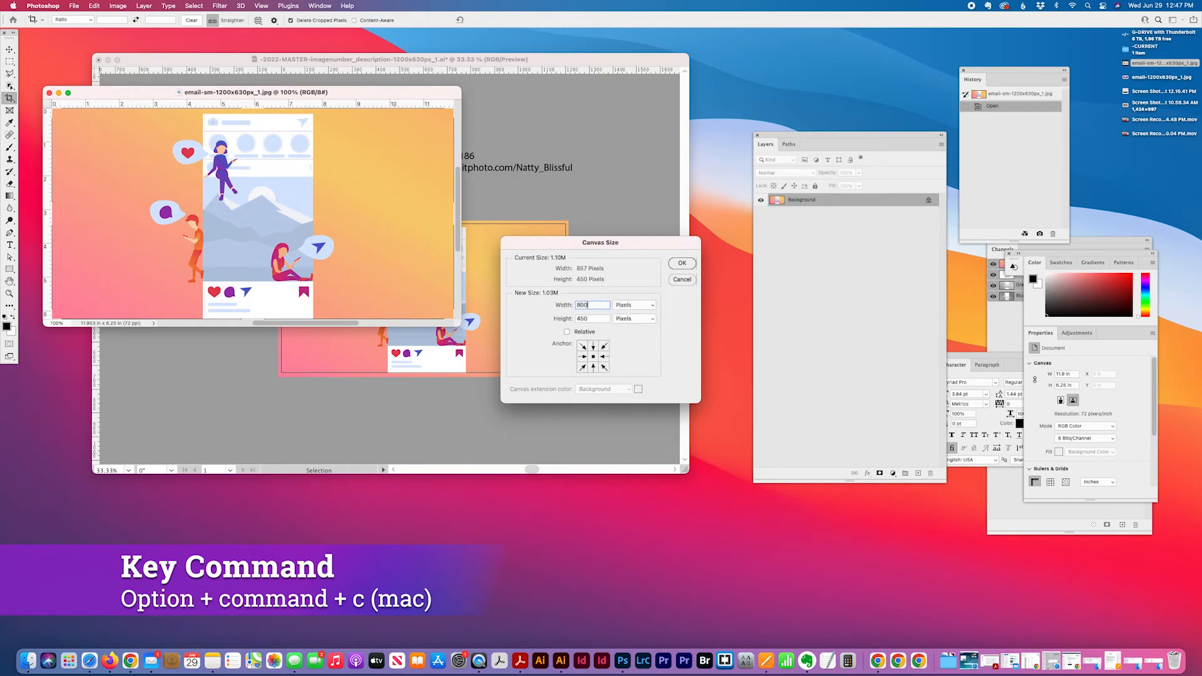
click(681, 263)
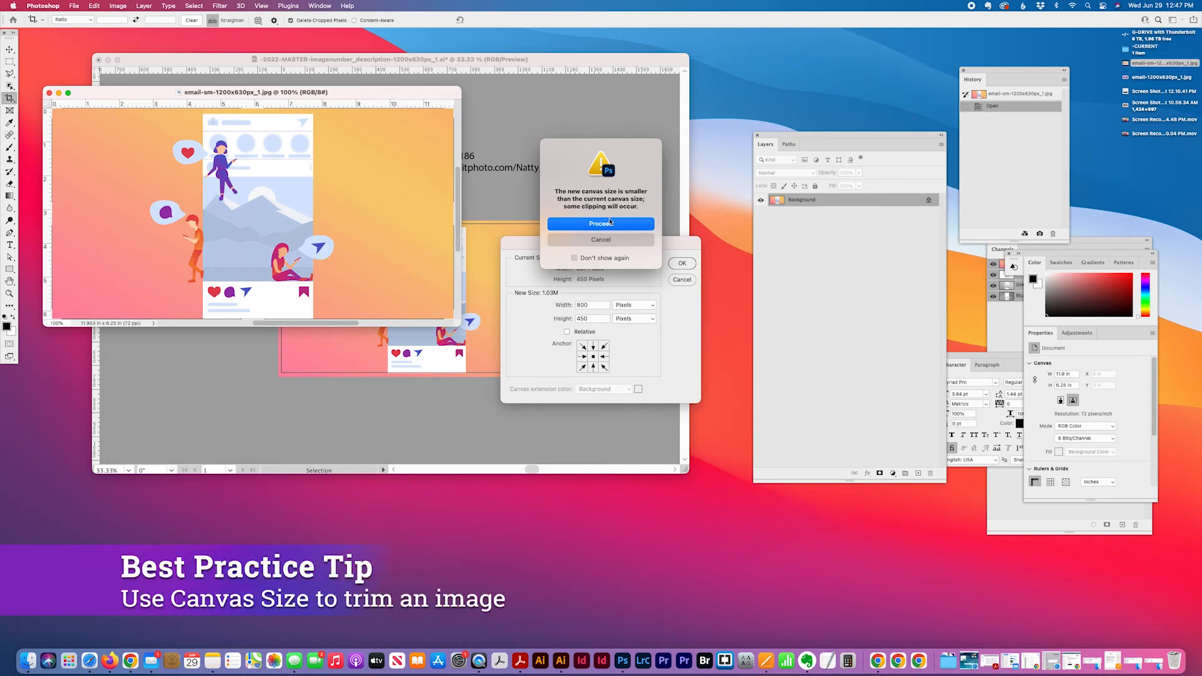
click(602, 224)
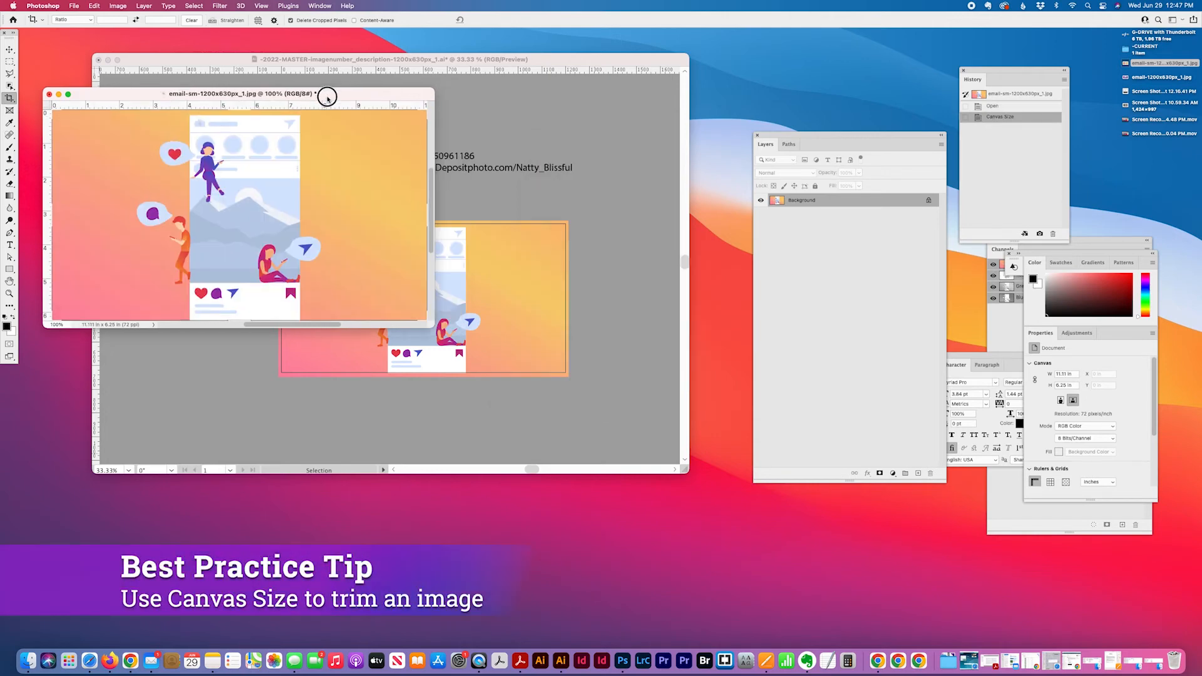
click(74, 6)
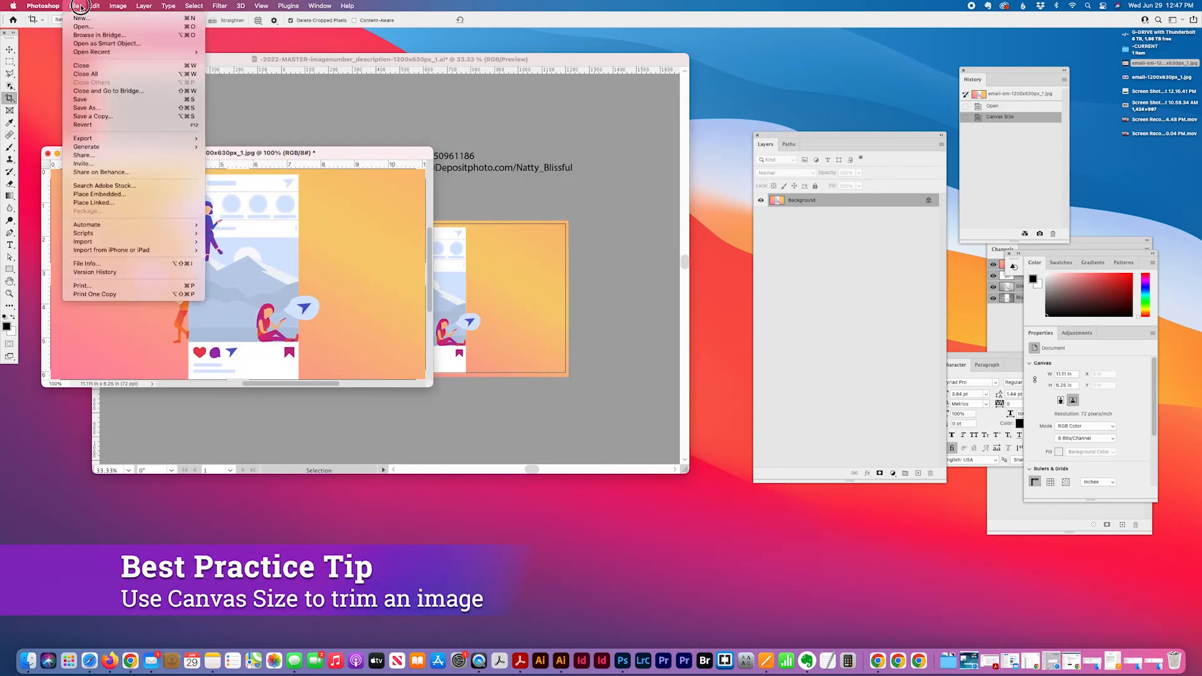
Step: Save the trimmed image to the Desktop as email-sm-800x450px_1.jpg, confirming JPEG options
click(494, 175)
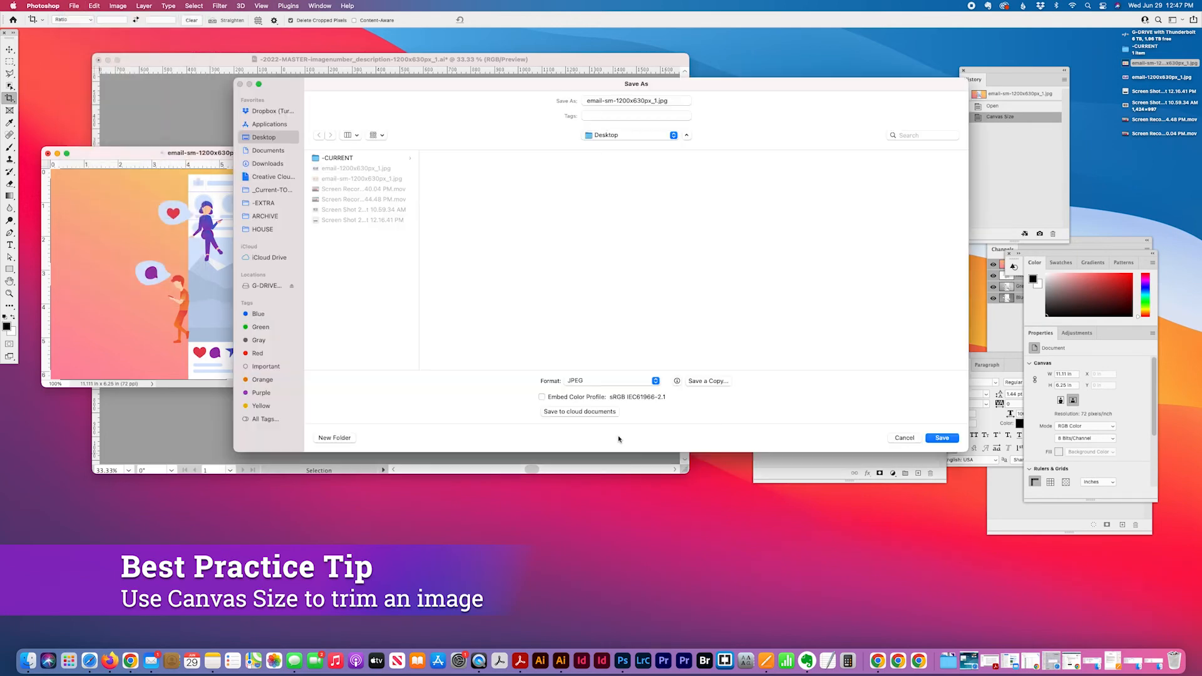
click(635, 100)
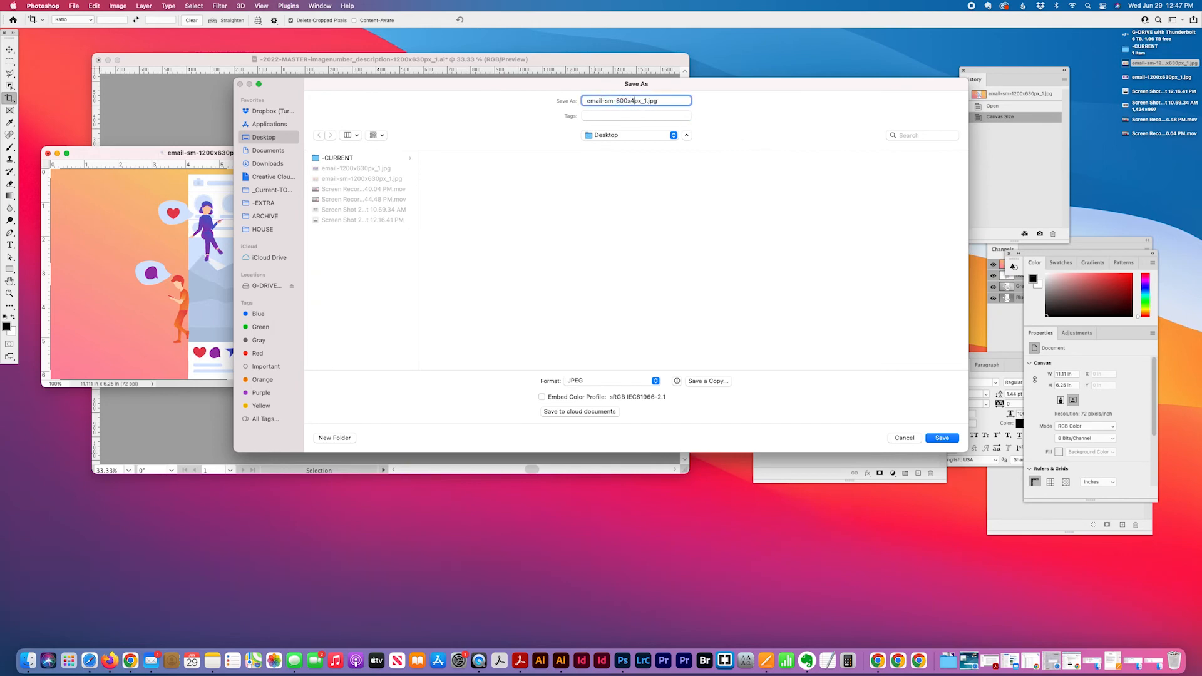
text(50)
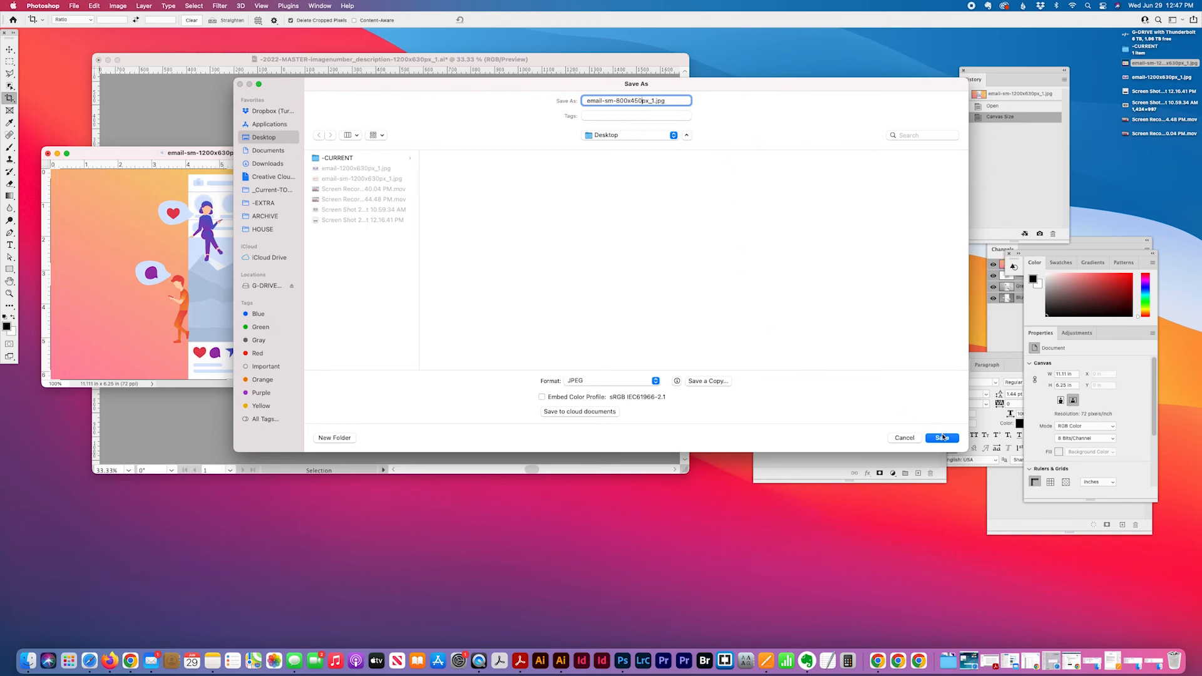
click(942, 437)
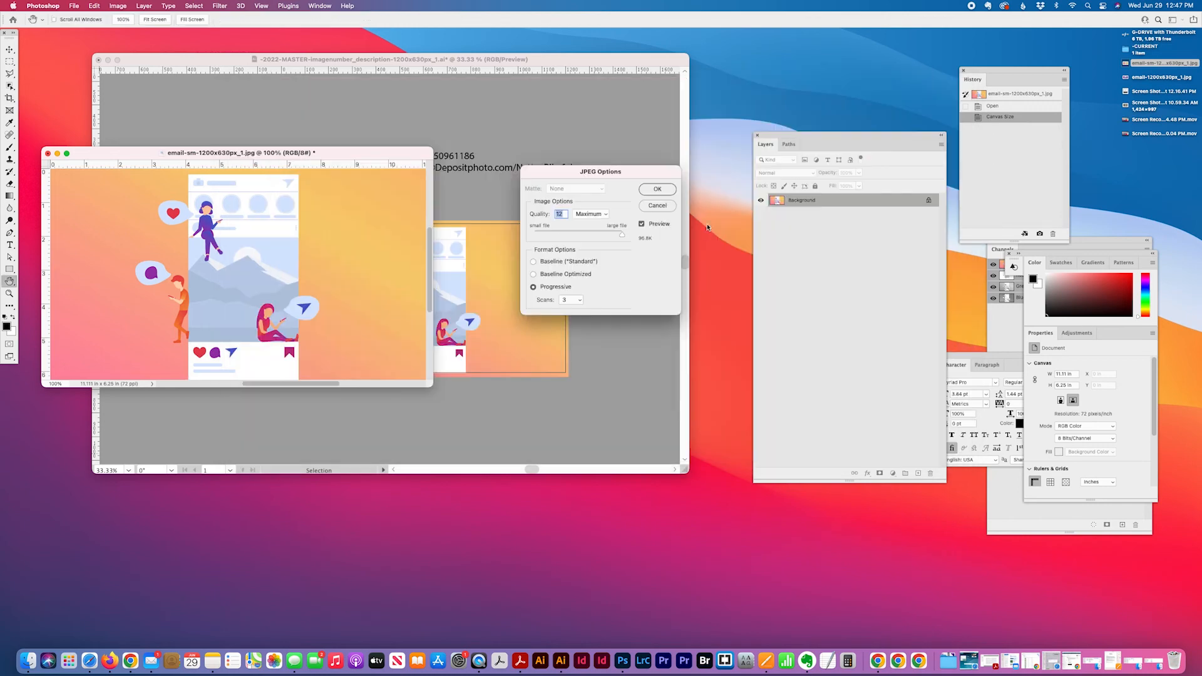
click(657, 189)
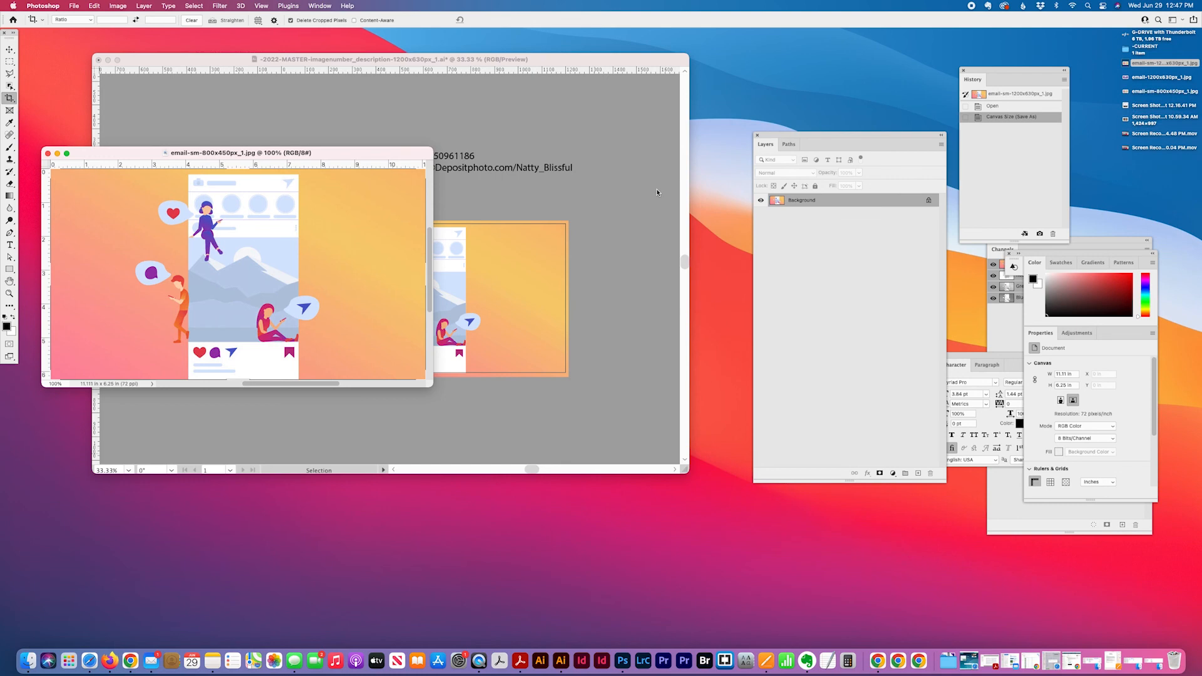